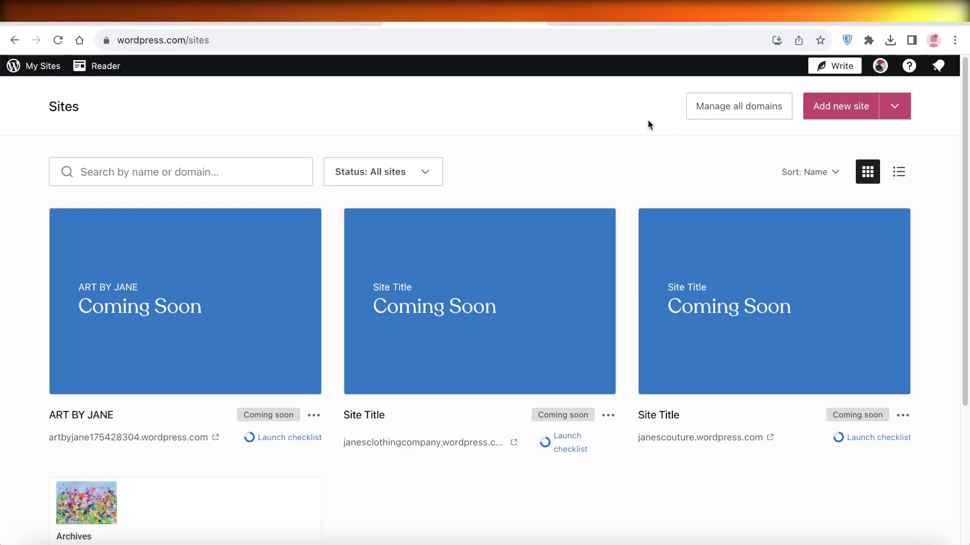
Step: Open Settings for the ART BY JANE site from its card's actions menu
{"action": "scroll", "scroll_direction": "down", "scroll_amount": 3}
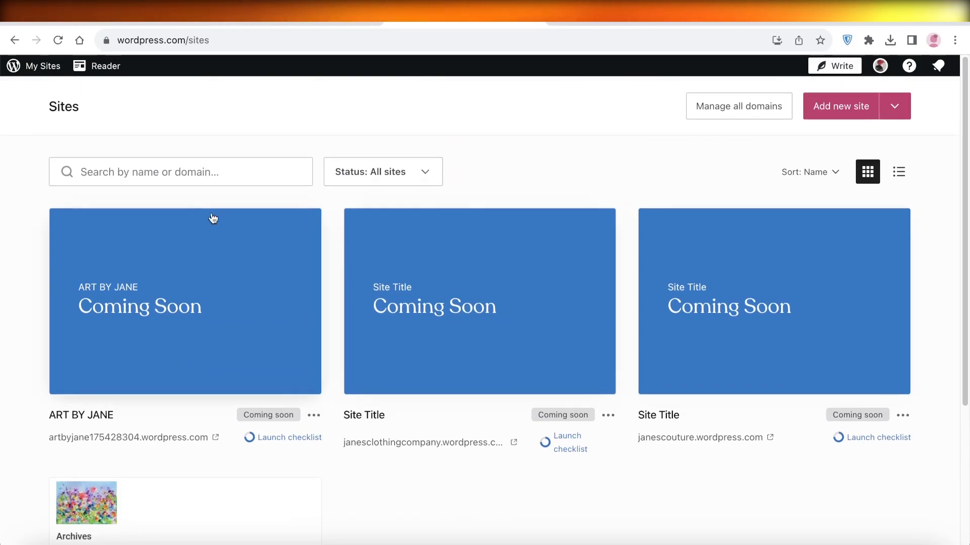
{"action": "scroll", "scroll_direction": "down", "scroll_amount": 3}
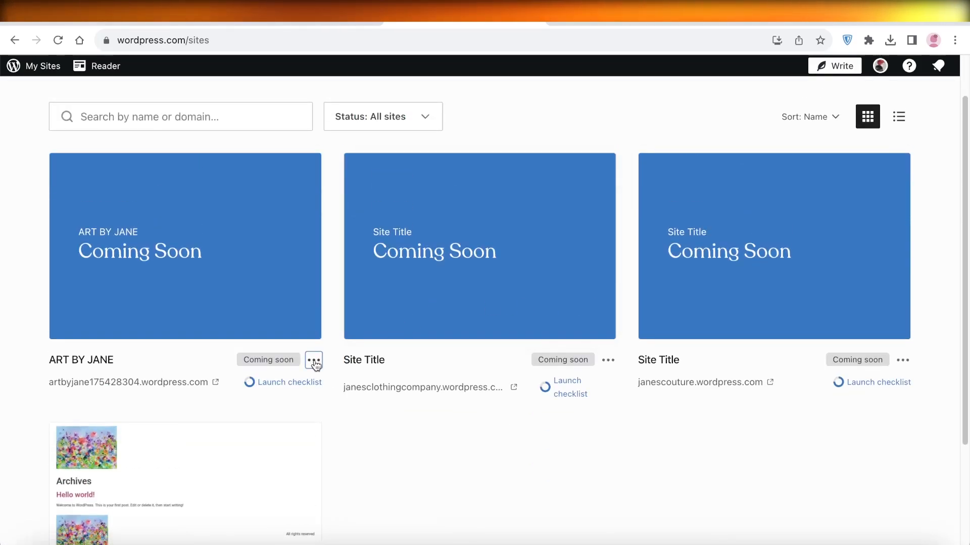
{"action": "left_click", "coordinate": [313, 360]}
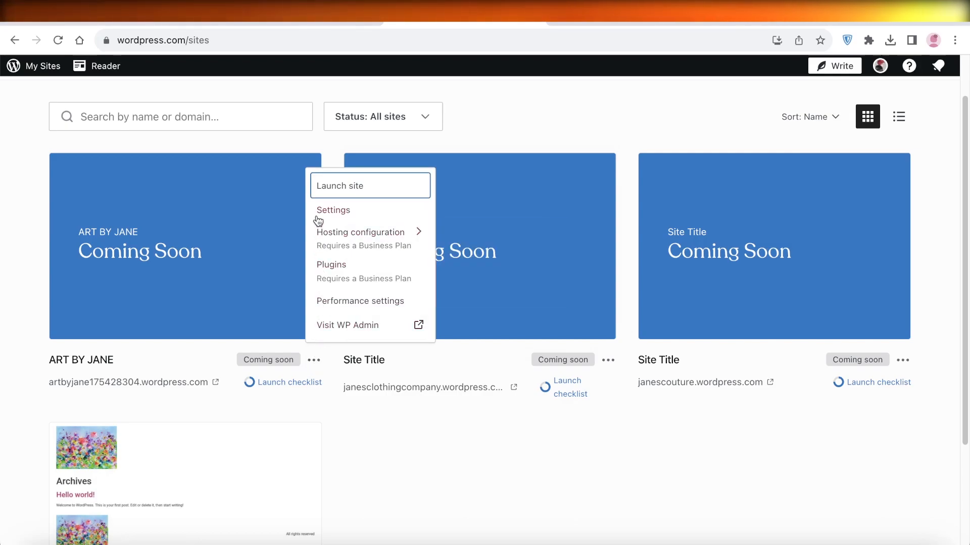
{"action": "left_click", "coordinate": [332, 210]}
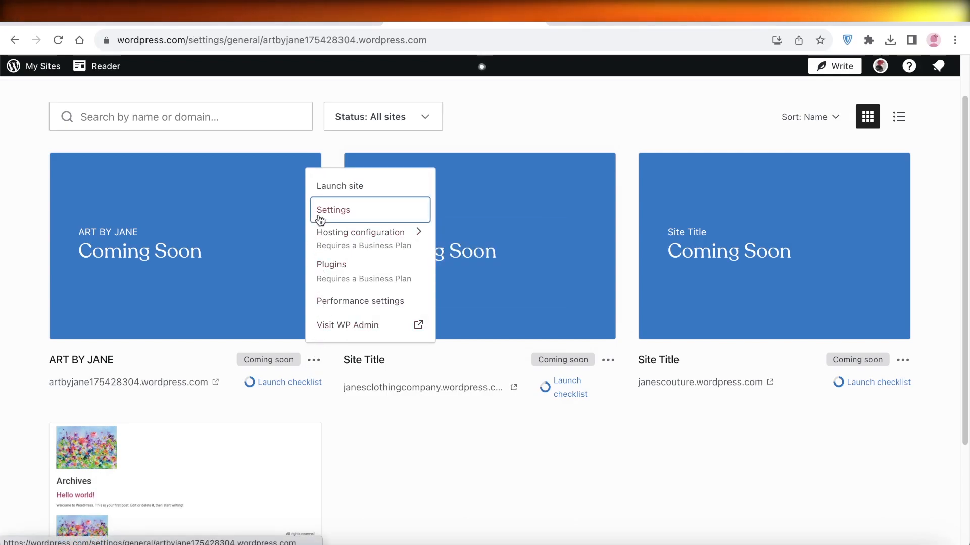
Step: Scroll the General Settings page down to the Site Tools section with the delete option
{"action": "left_click", "coordinate": [332, 210]}
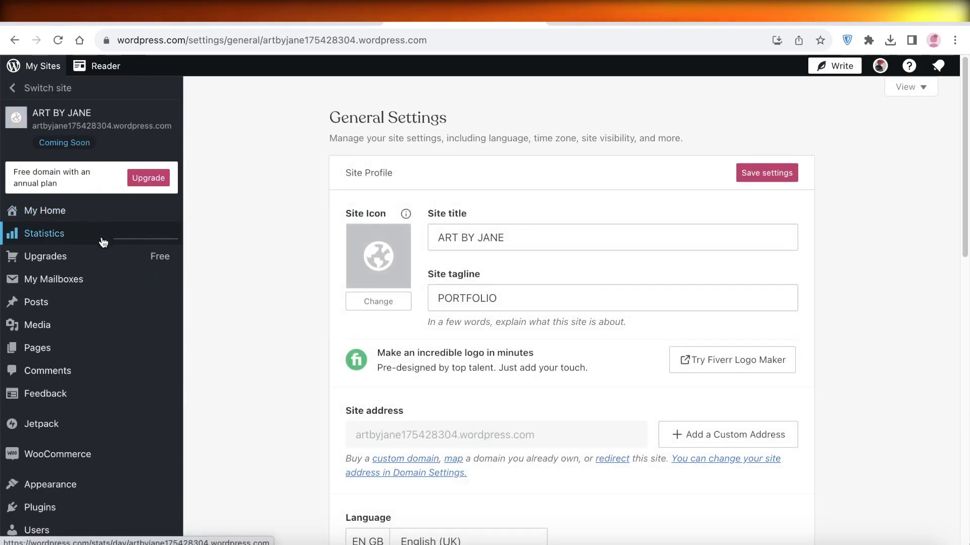
{"action": "scroll", "scroll_direction": "down", "scroll_amount": 3}
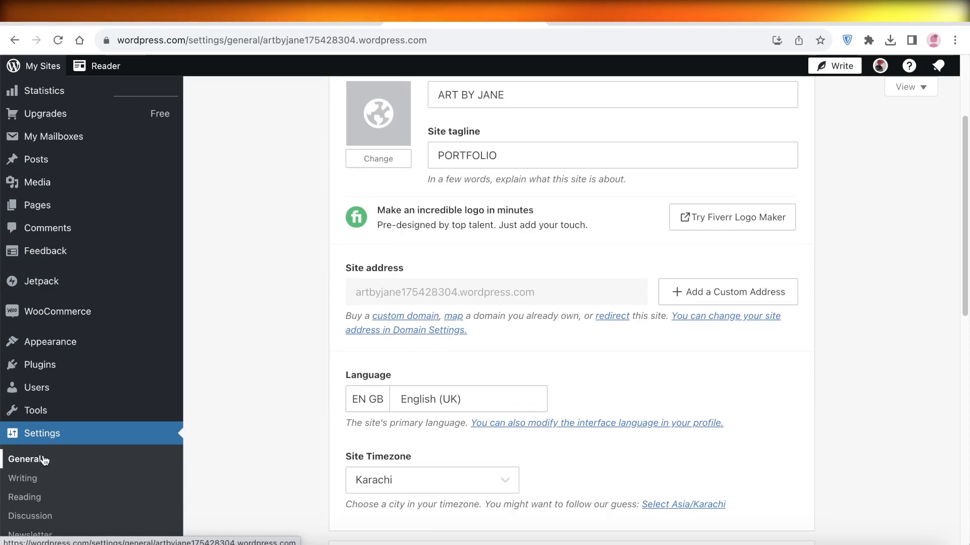
{"action": "scroll", "scroll_direction": "down", "scroll_amount": 3}
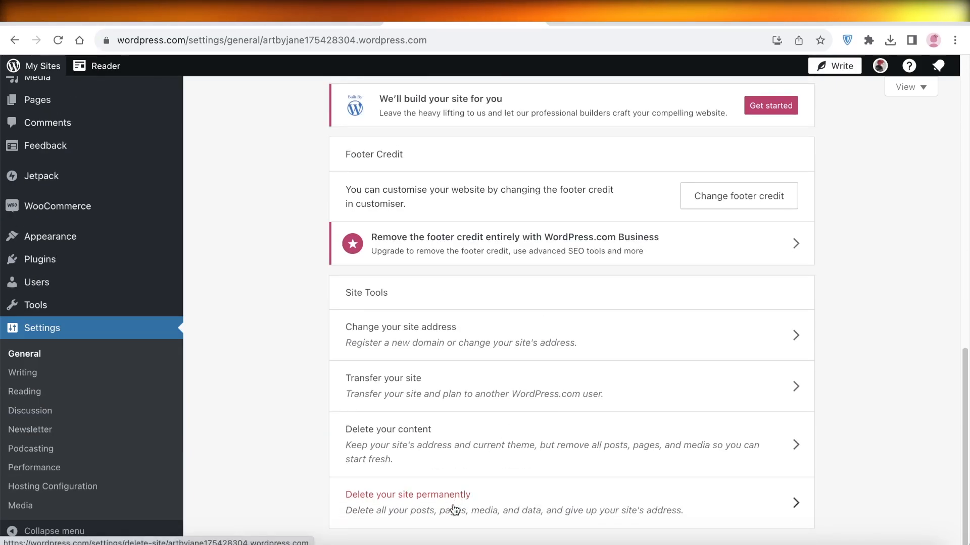
Step: Open 'Delete your site permanently' and bring the Delete site button into view
{"action": "left_click", "coordinate": [407, 495]}
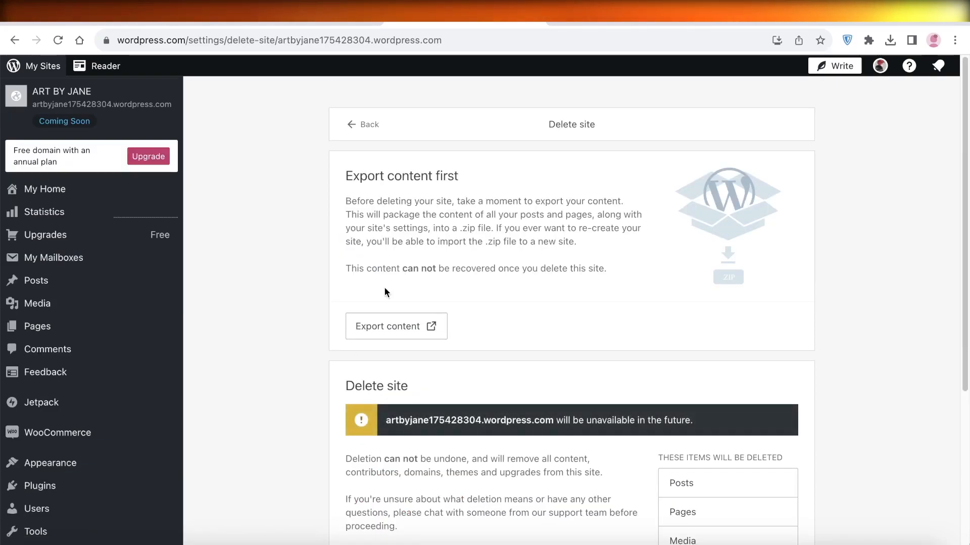
{"action": "scroll", "scroll_direction": "down", "scroll_amount": 3}
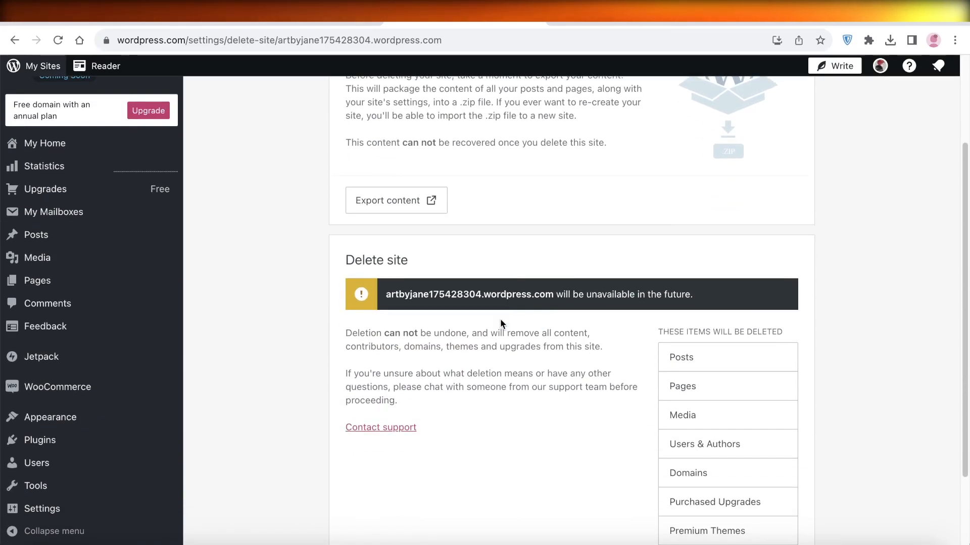
{"action": "scroll", "scroll_direction": "down", "scroll_amount": 3}
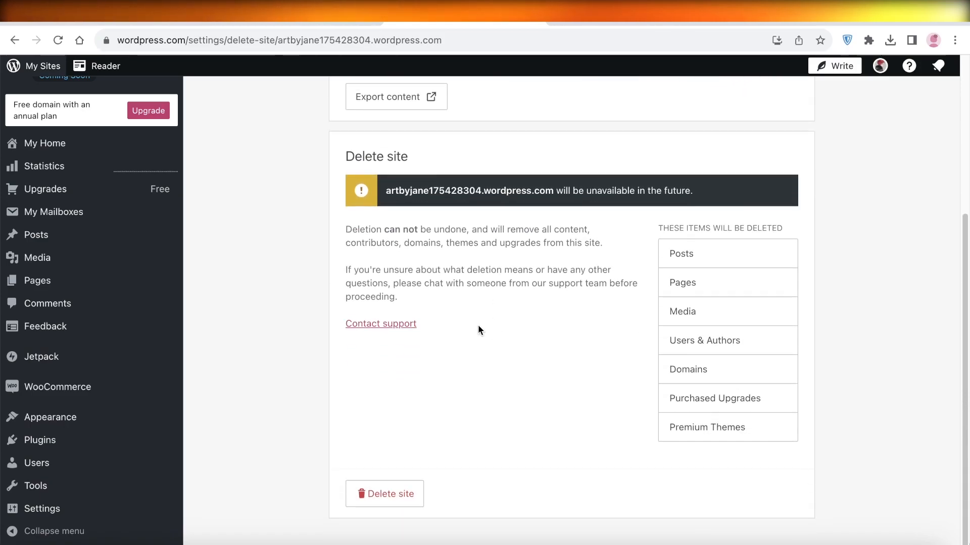
{"action": "mouse_move", "coordinate": [407, 377]}
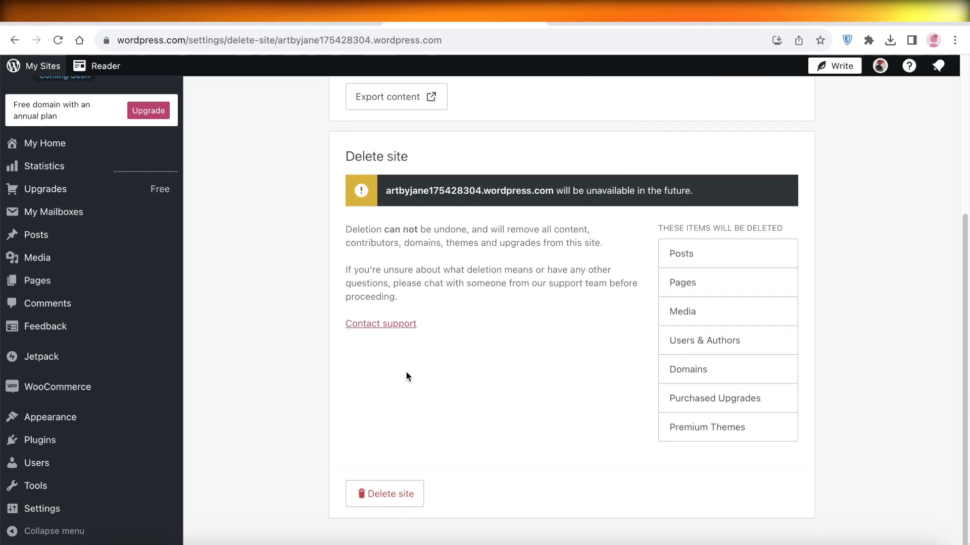
Step: Delete the site by confirming its address artbyjane175428304.wordpress.com
{"action": "left_click", "coordinate": [384, 494]}
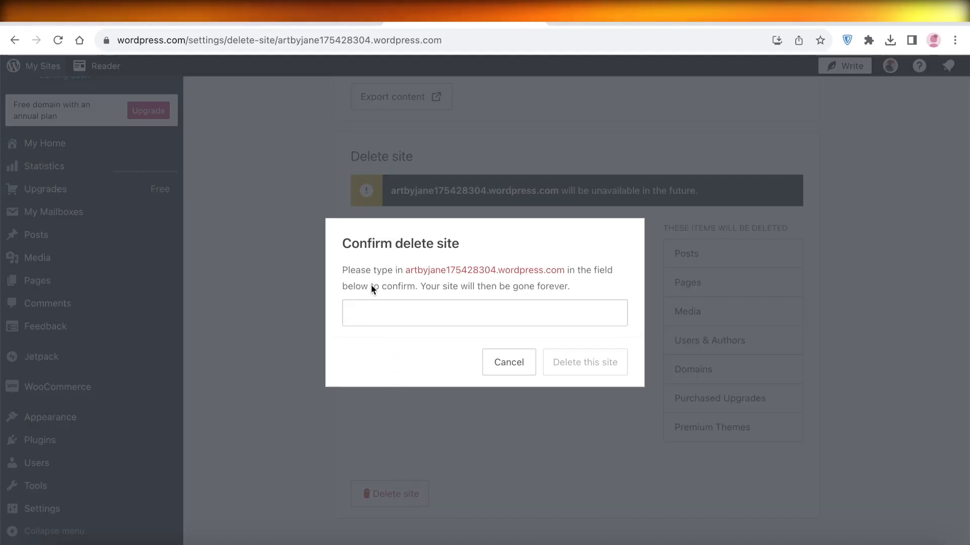
{"action": "left_click", "coordinate": [484, 313]}
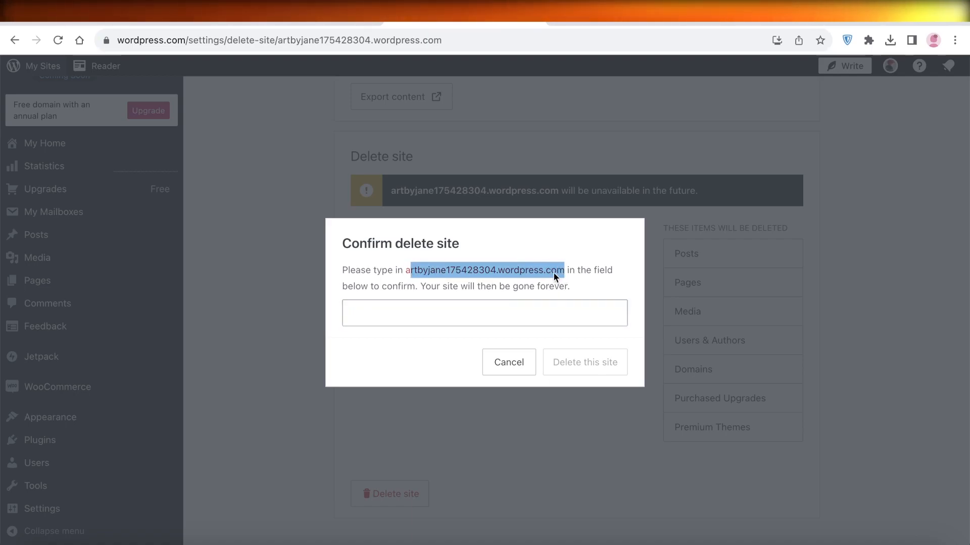
{"action": "type", "text": "rtbyjane175428304.wordpress.com"}
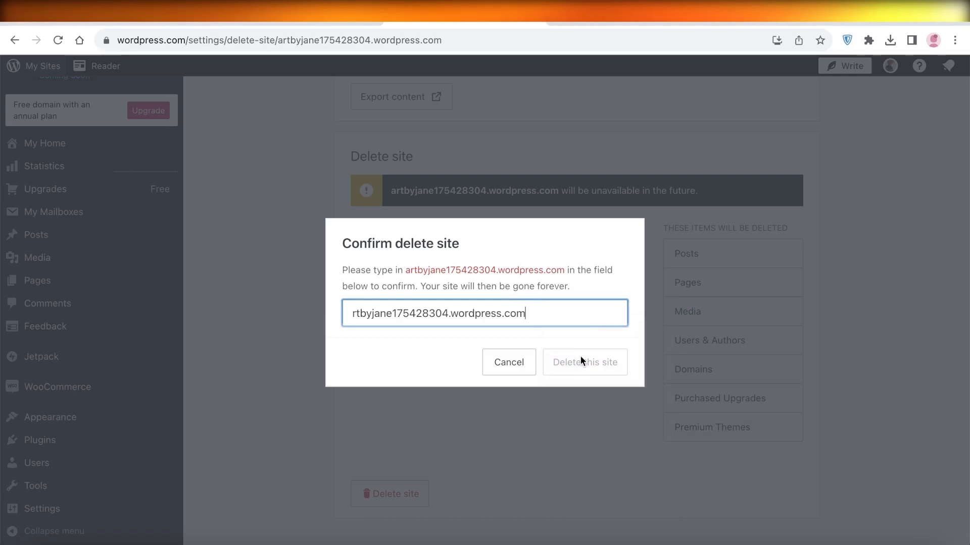
{"action": "left_click", "coordinate": [585, 362]}
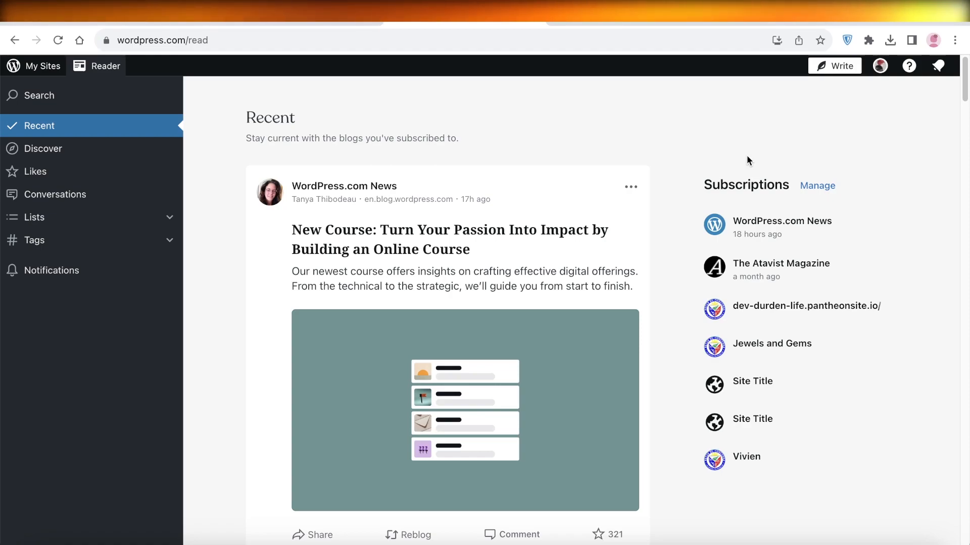
{"action": "mouse_move", "coordinate": [899, 136]}
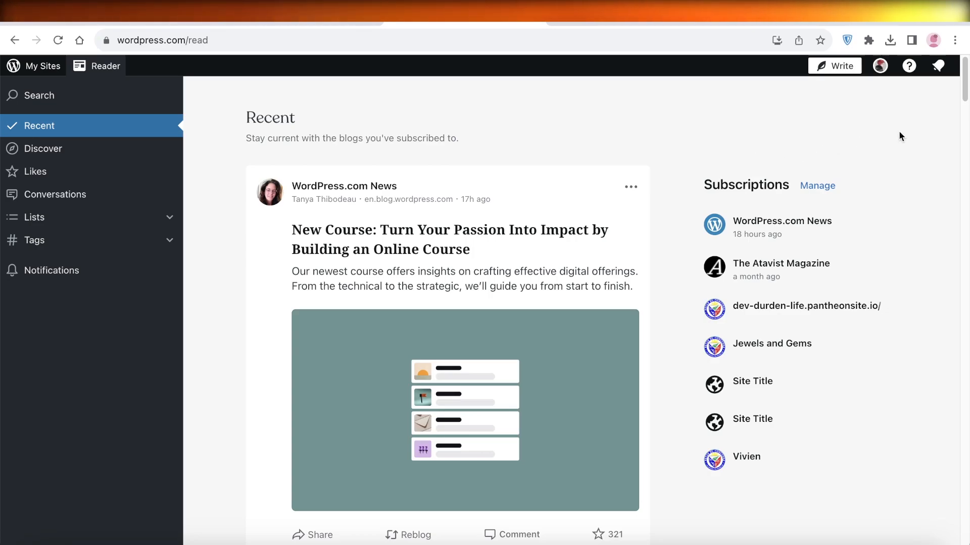
Step: From the profile's Account Settings, open 'Close your account permanently'
{"action": "left_click", "coordinate": [880, 66]}
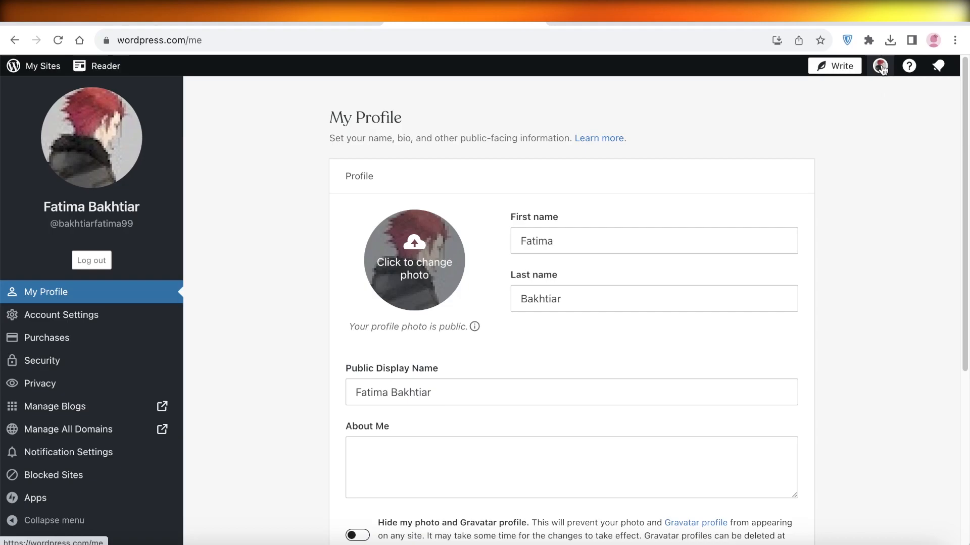
{"action": "left_click", "coordinate": [60, 315]}
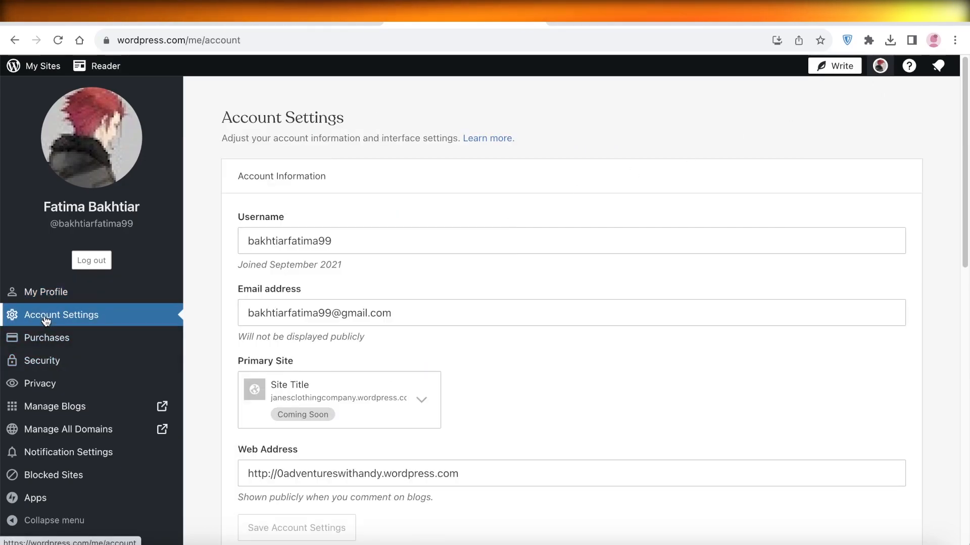
{"action": "scroll", "scroll_direction": "down", "scroll_amount": 3}
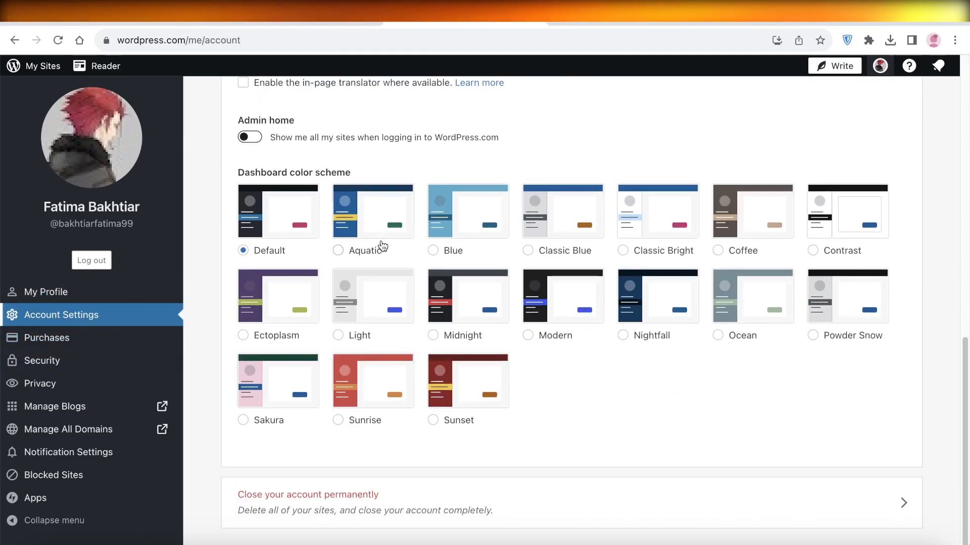
{"action": "left_click", "coordinate": [307, 502]}
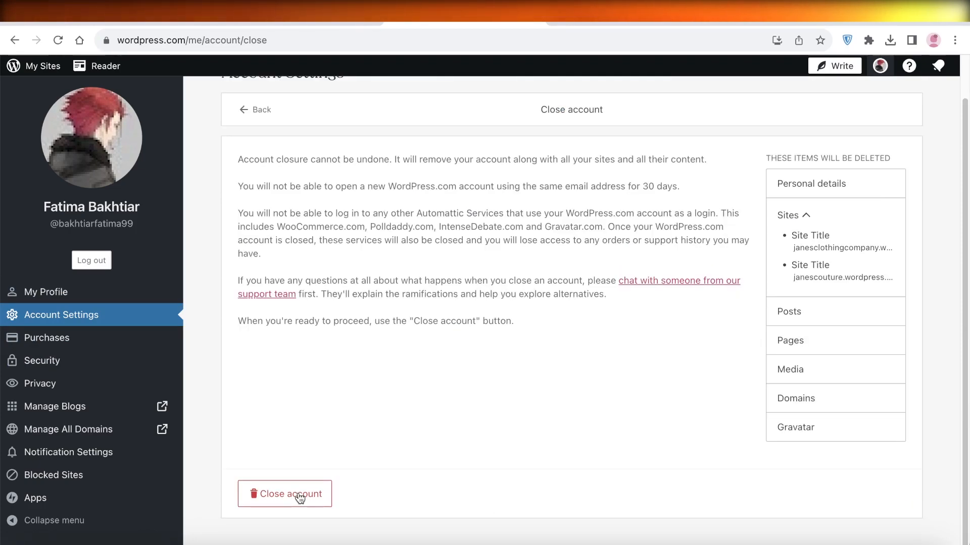
{"action": "left_click", "coordinate": [285, 494]}
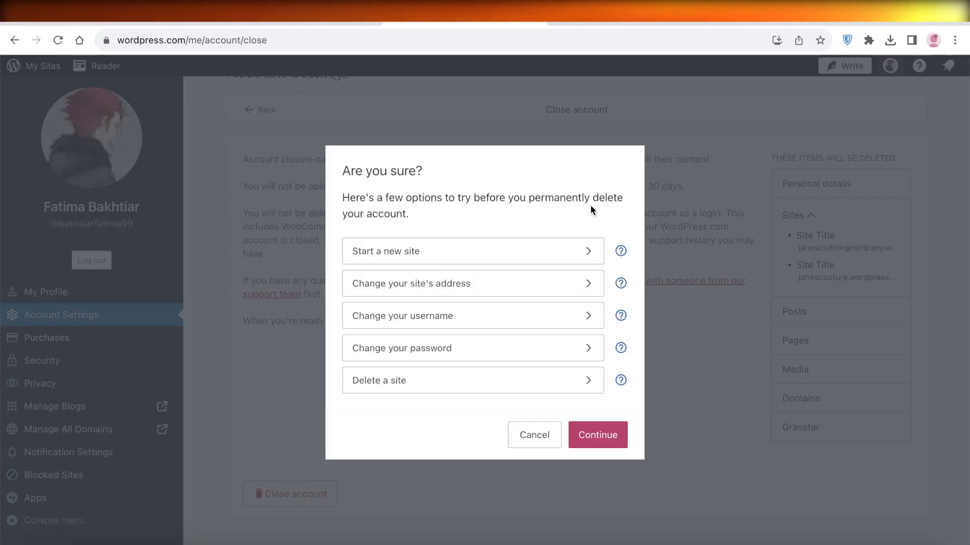
{"action": "left_click", "coordinate": [597, 434]}
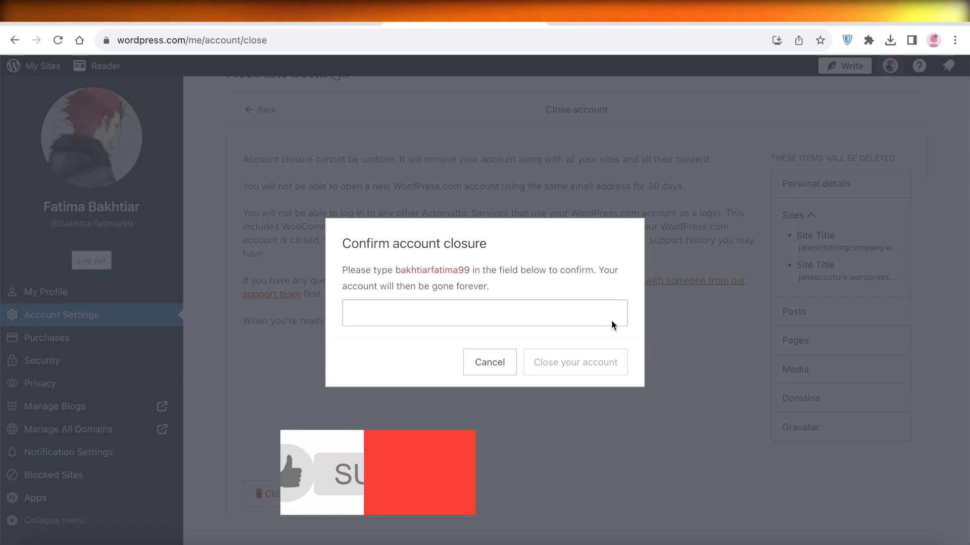
{"action": "left_click", "coordinate": [489, 362]}
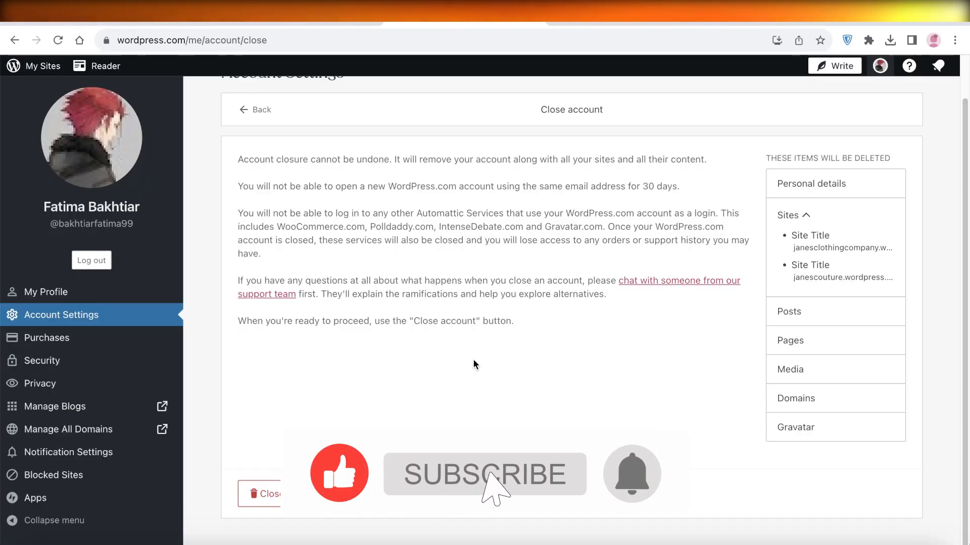